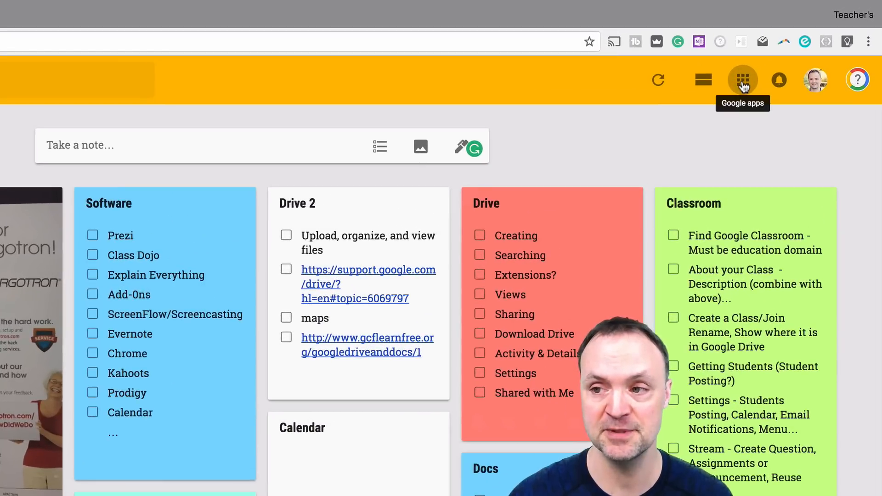
- Show the Keep notepad sidebar beside the blank Google Docs document via Tools
click(743, 80)
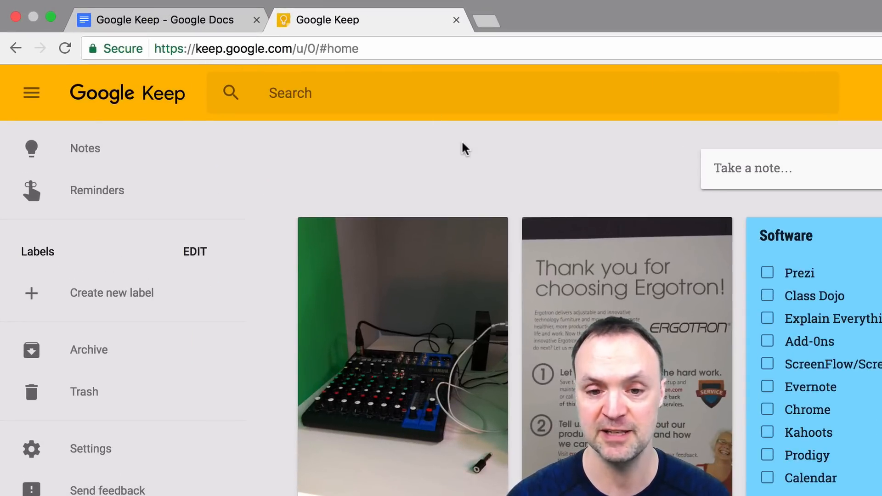
mouse_move(534, 154)
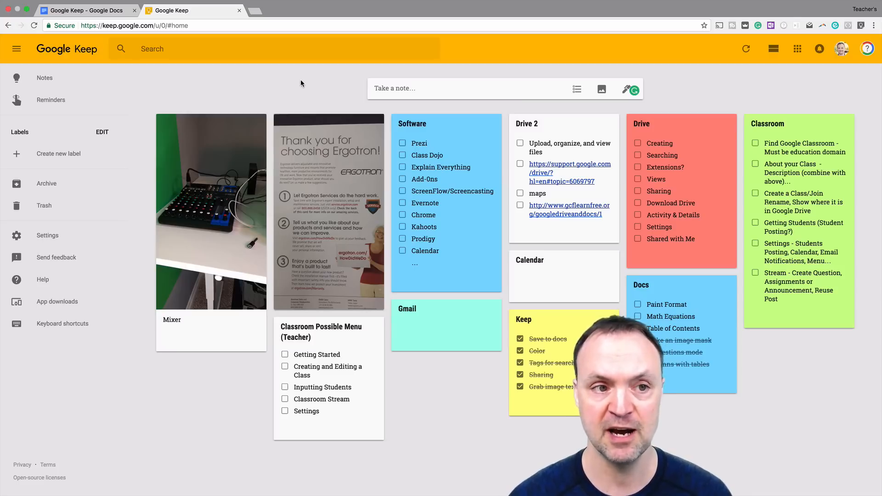
mouse_move(243, 61)
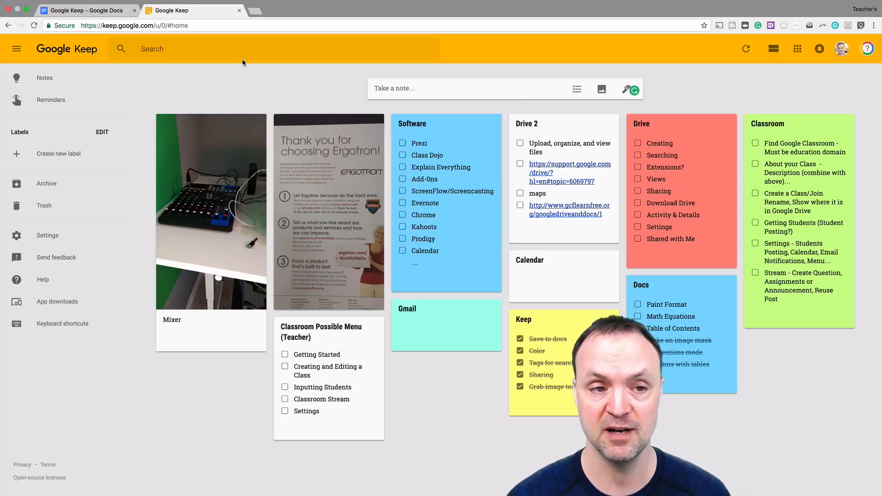
click(85, 10)
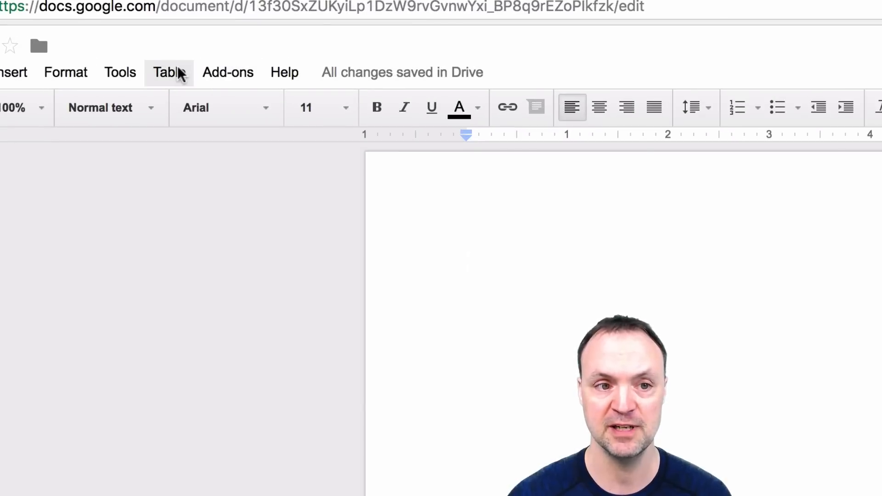
click(119, 72)
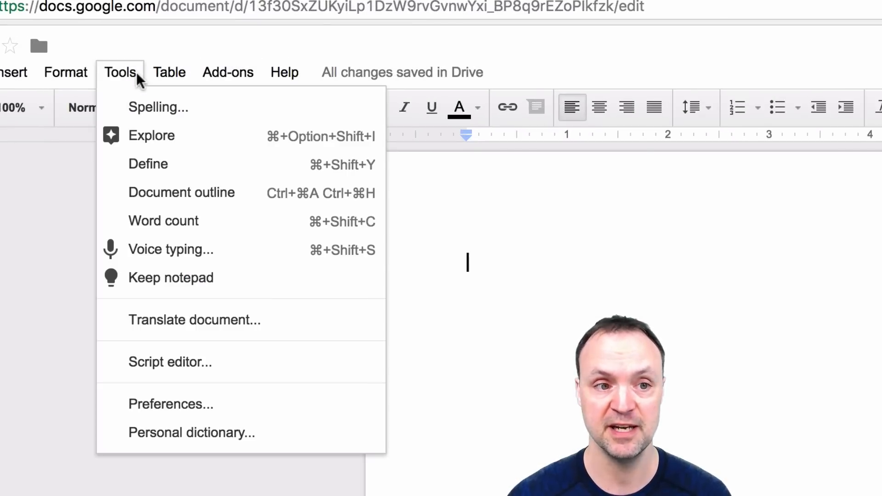
mouse_move(171, 278)
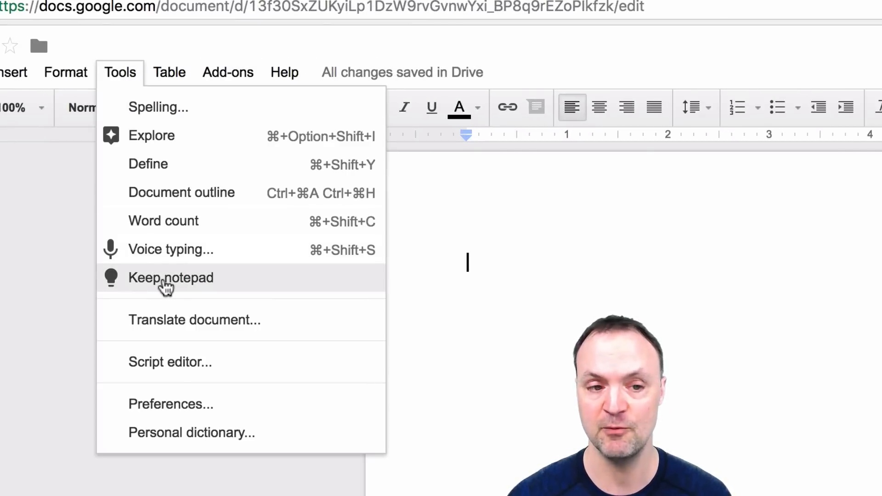
click(171, 277)
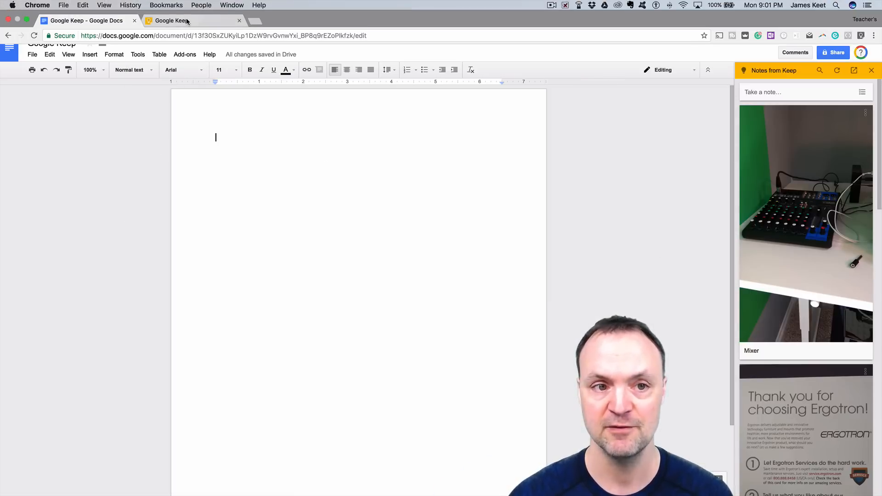
- Add the Mixer photo note to the document from its three-dot menu in the sidebar
click(84, 22)
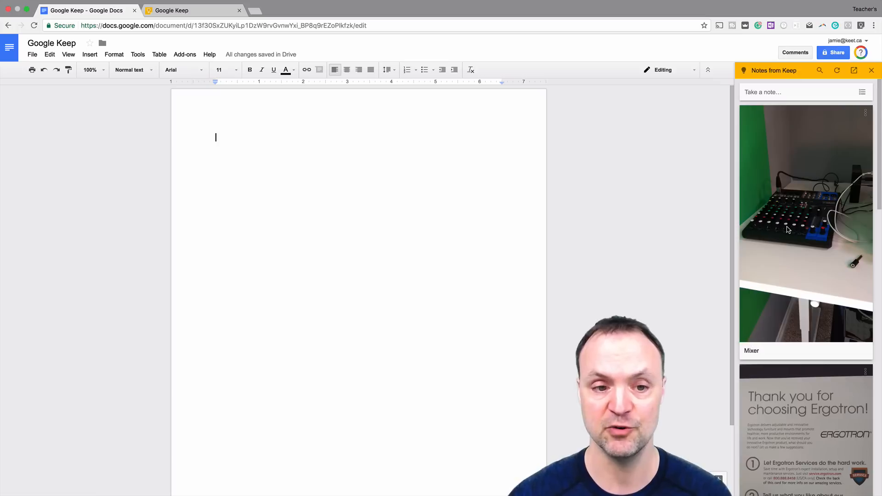
mouse_move(802, 207)
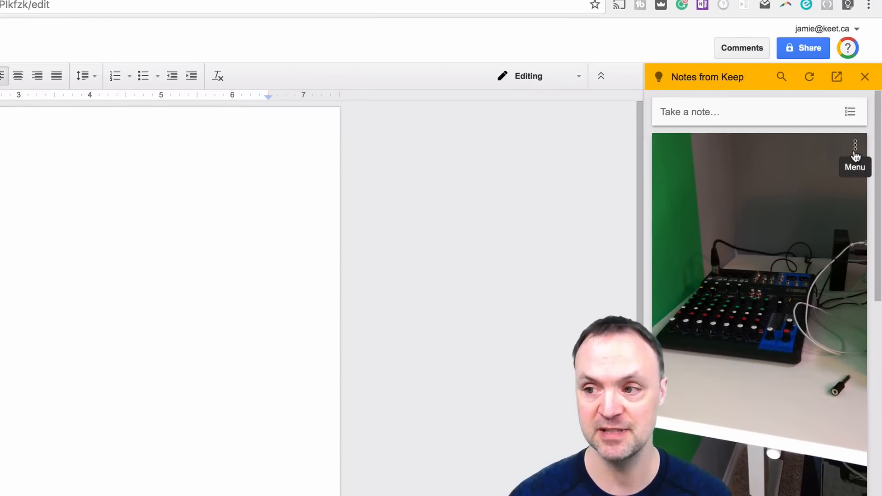
click(856, 145)
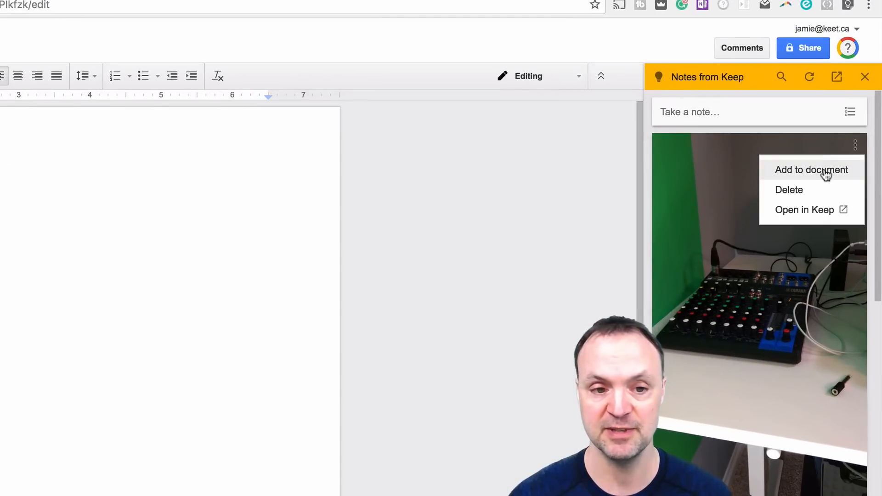
click(812, 169)
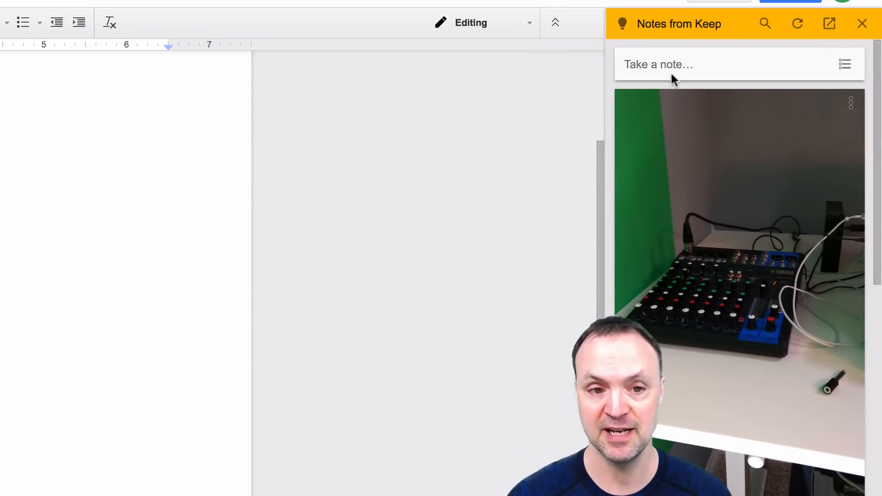
- Take a new Keep note in the sidebar reading "Example" and save it
click(675, 65)
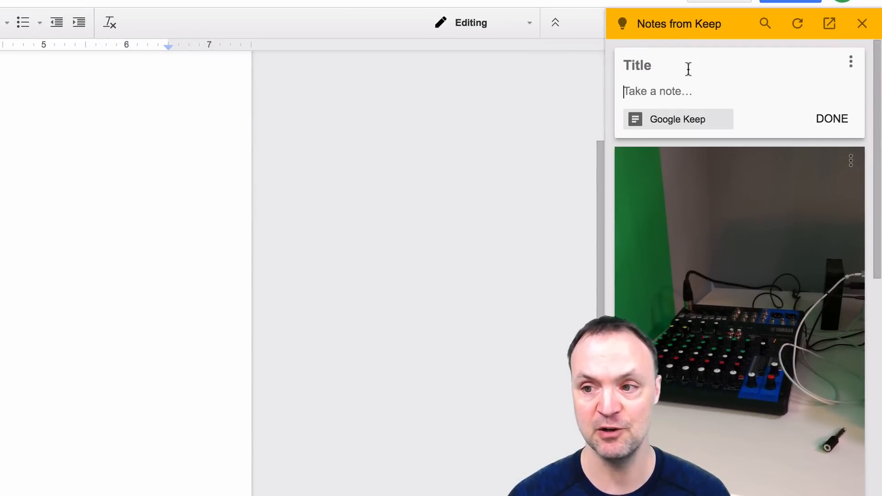
text(E)
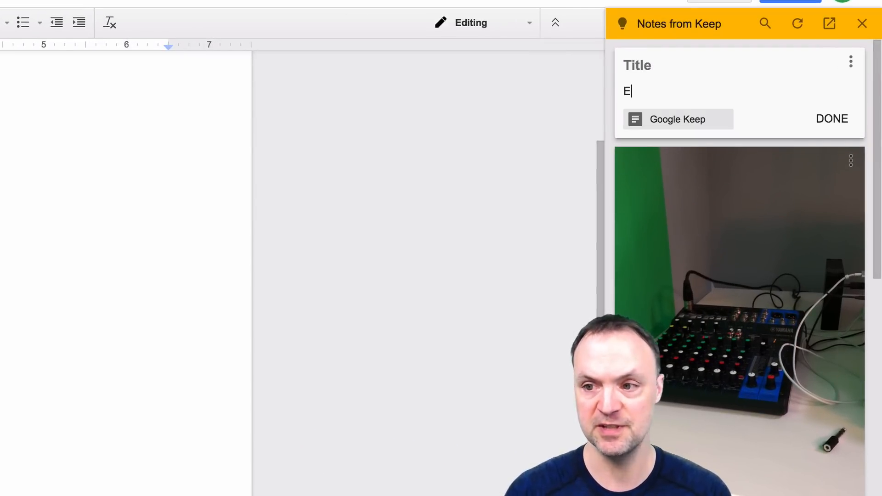
text(xample)
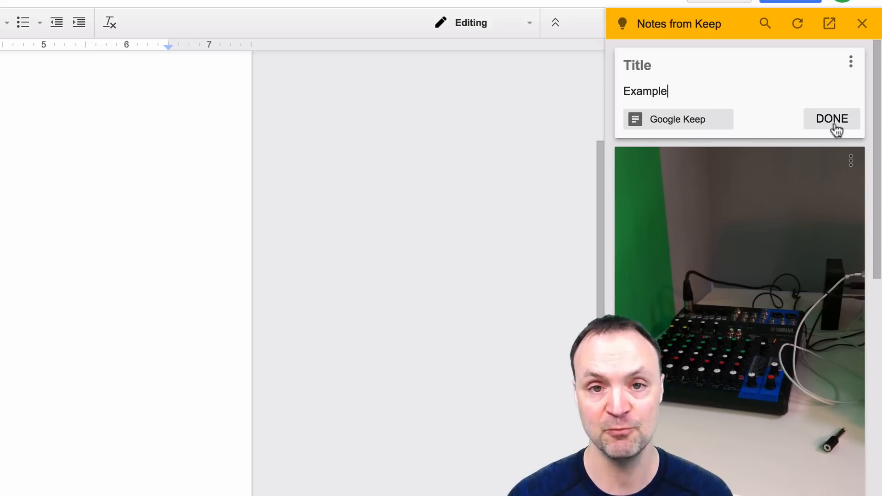
click(832, 119)
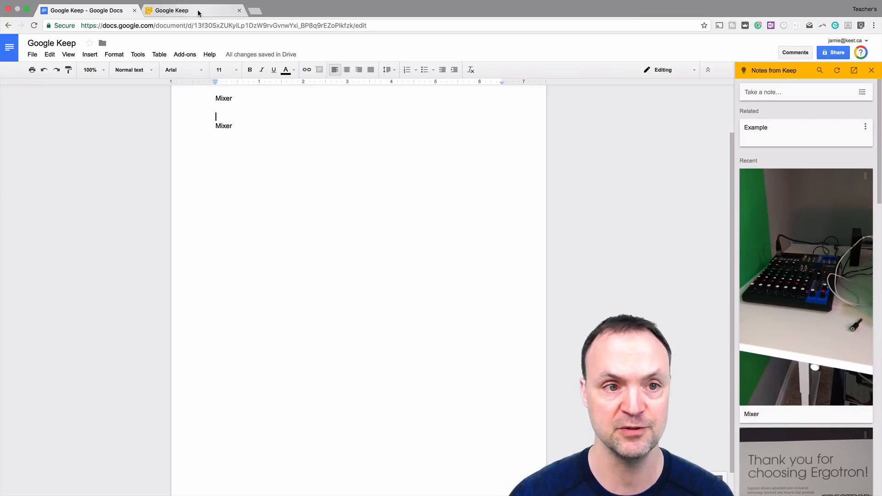
- On the Keep board, check the Example note's link to the document and close it
click(171, 10)
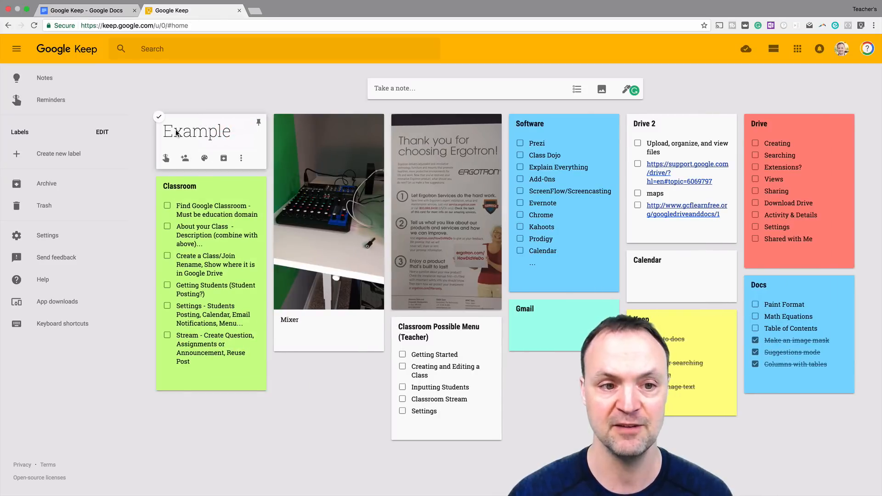
click(196, 132)
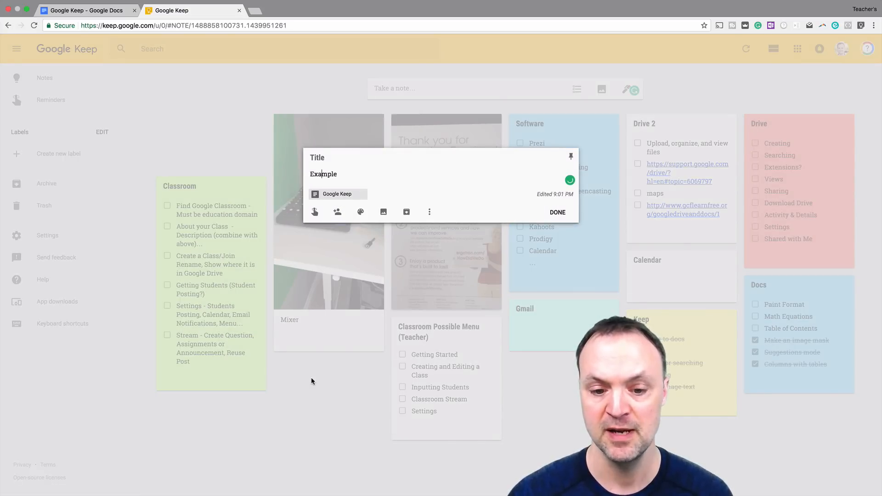
click(557, 212)
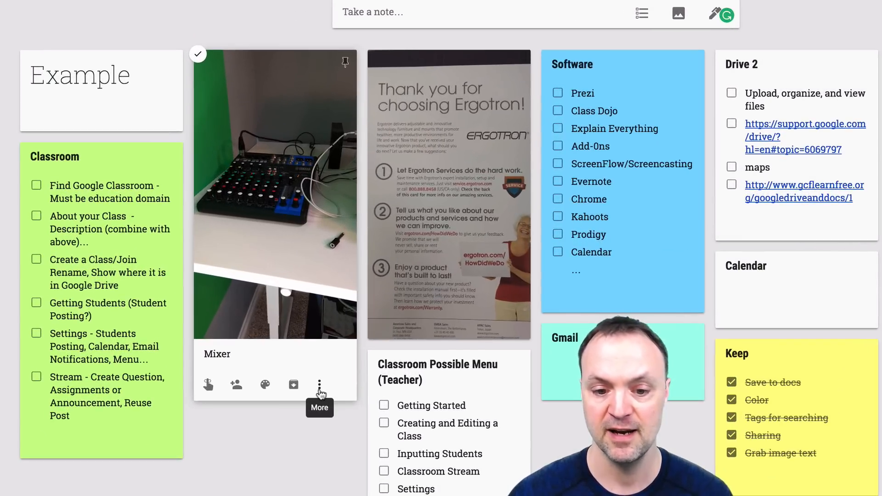
- Peek at the Mixer note's More menu and dismiss it without choosing anything
click(320, 385)
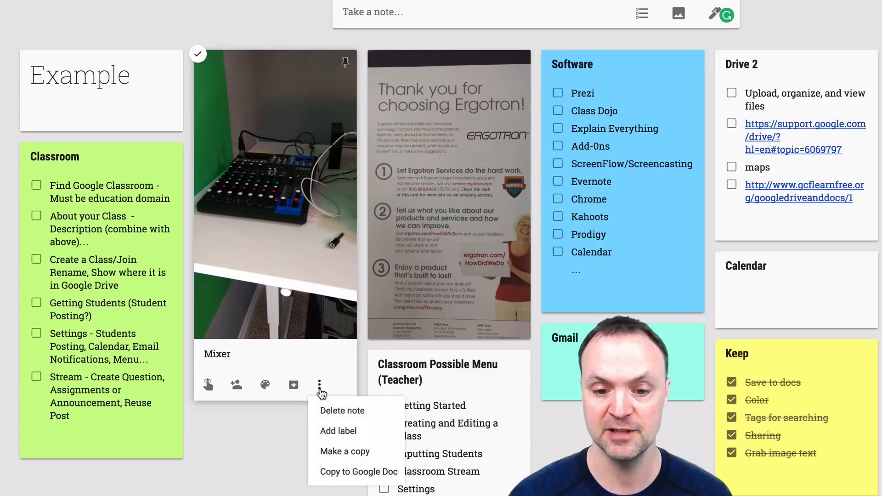
mouse_move(358, 471)
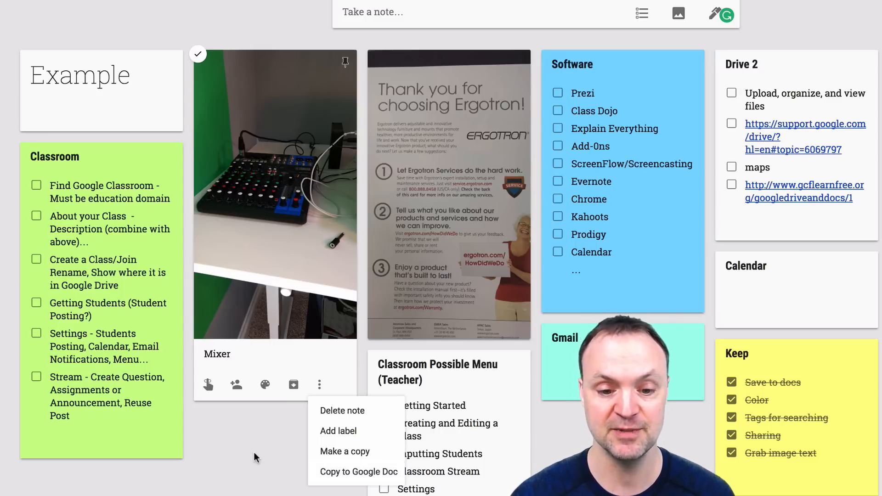
click(254, 457)
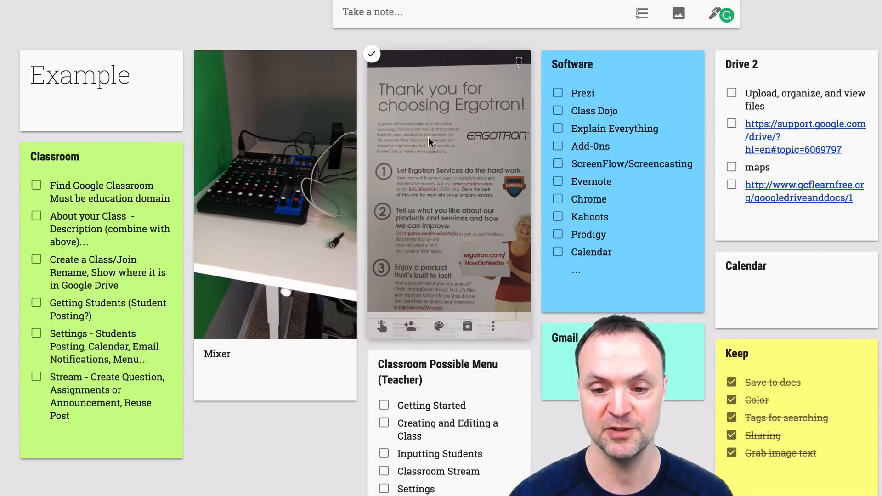
mouse_move(484, 302)
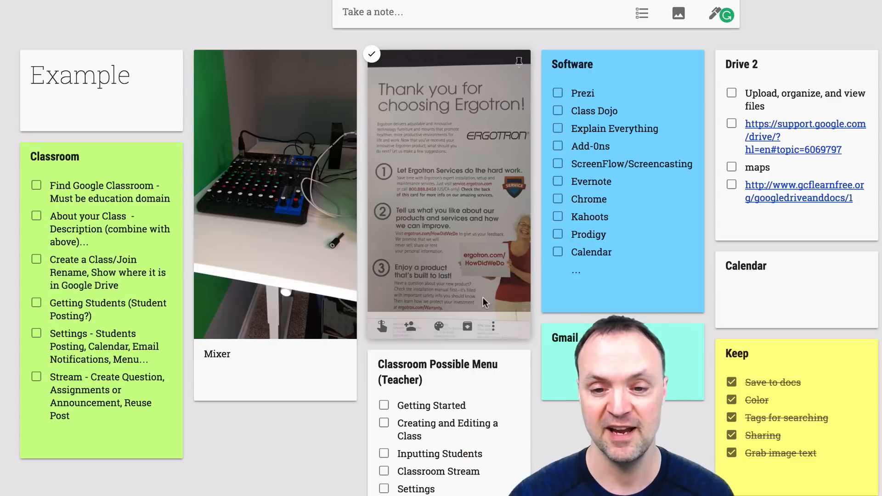
- Grab image text on the Ergotron card photo note so its printed text appears below
click(493, 327)
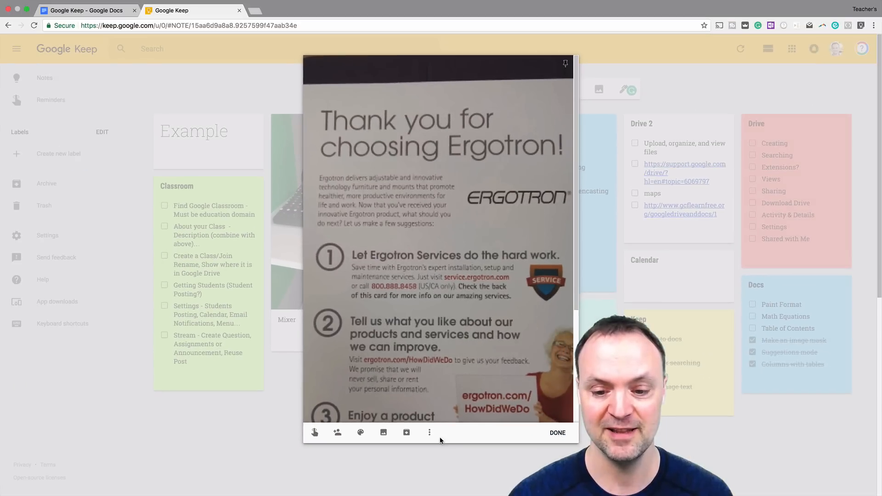
click(429, 433)
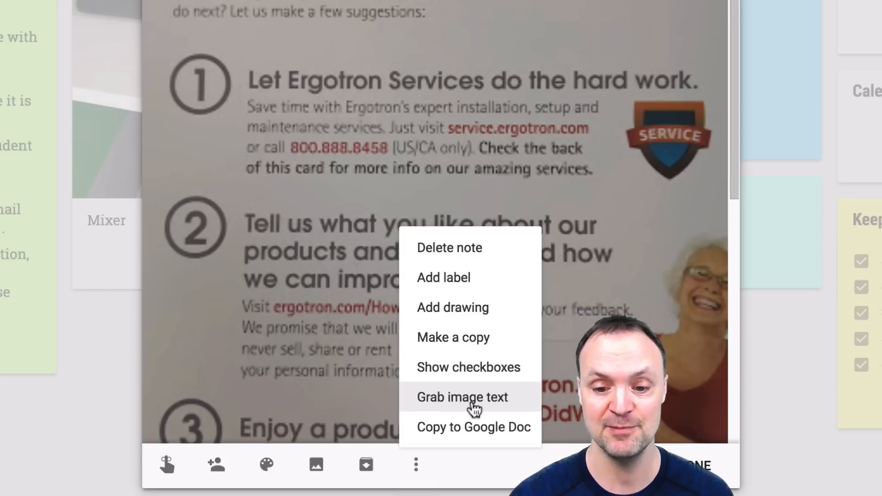
click(463, 397)
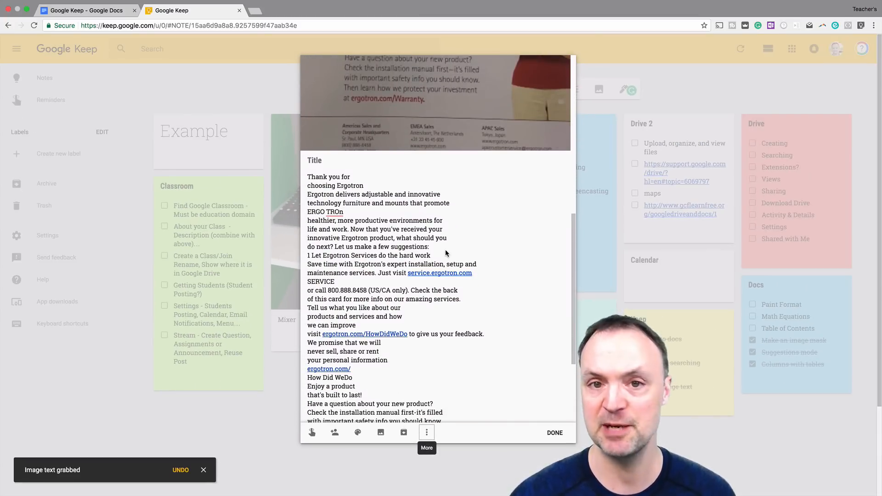
scroll(down, 3)
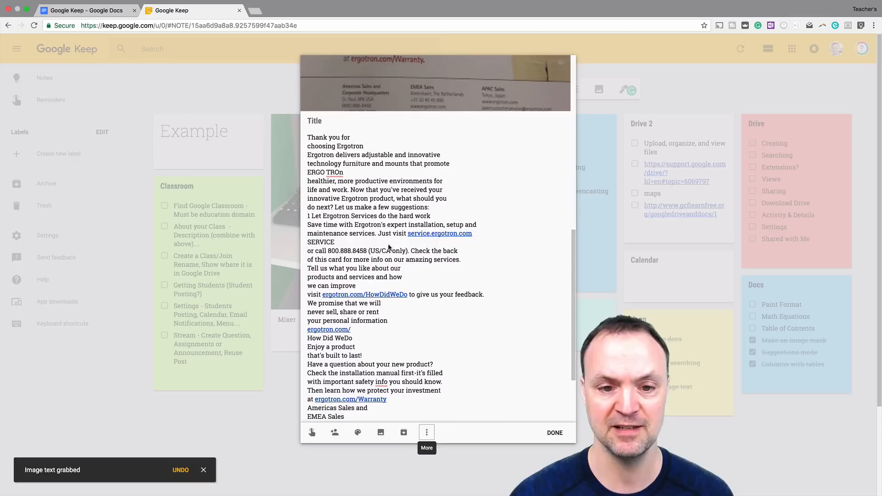
mouse_move(404, 281)
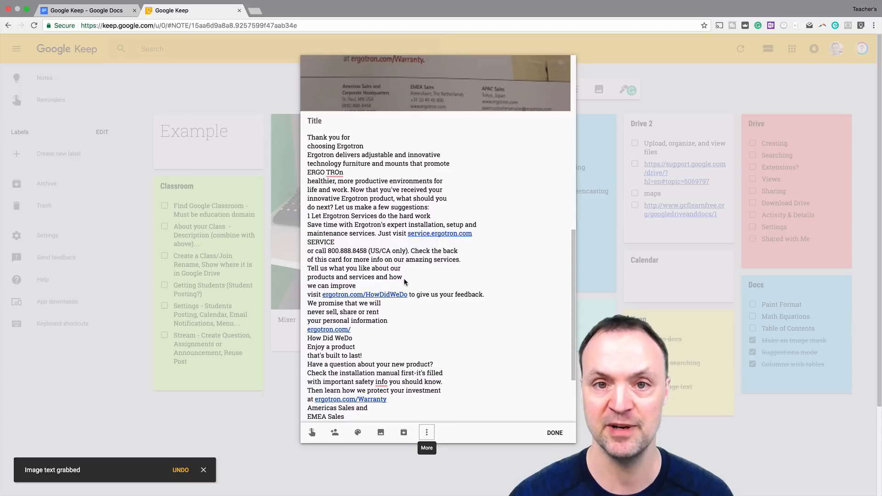